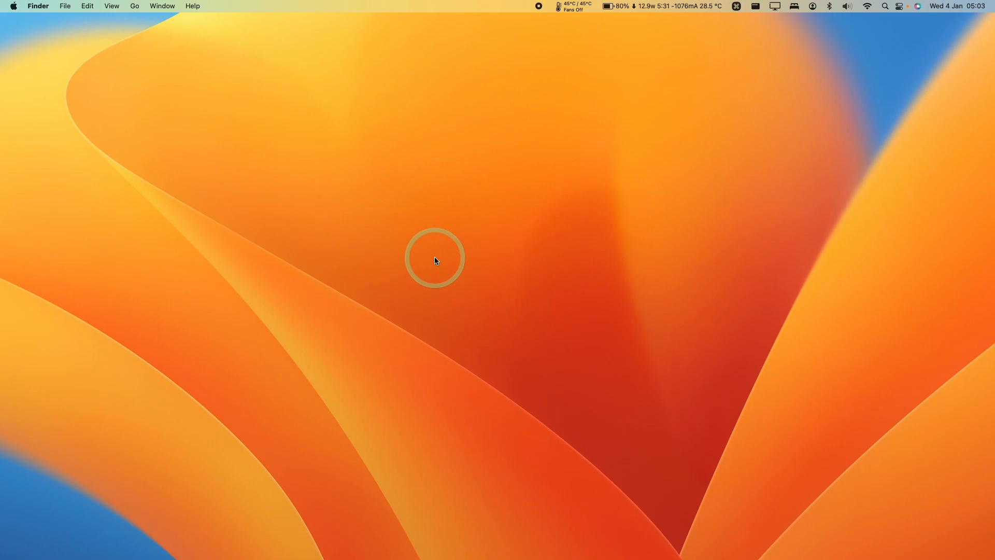
- Step through Finder, Chrome and Firefox in the macOS switcher, landing on the Chrome AltTab window
key("cmd+tab")
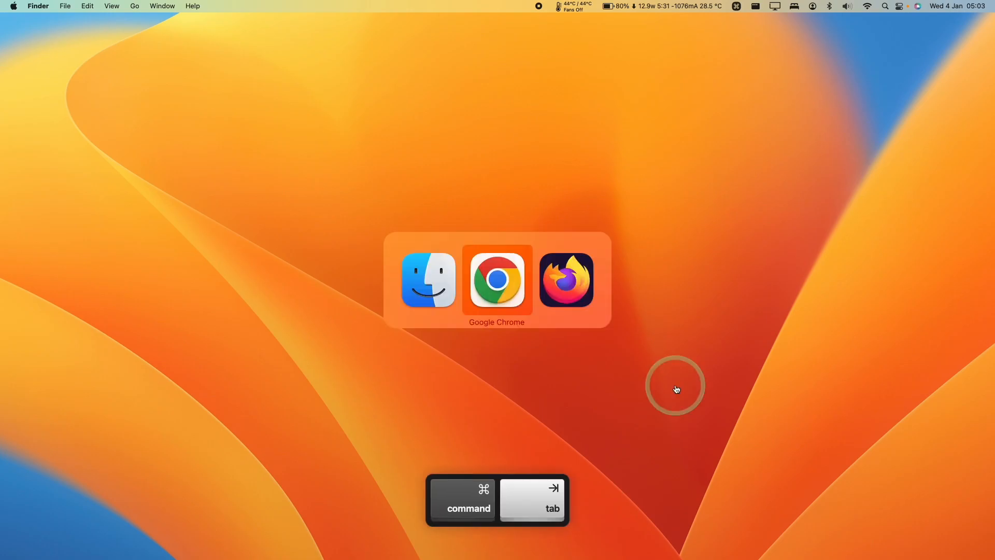
key("tab")
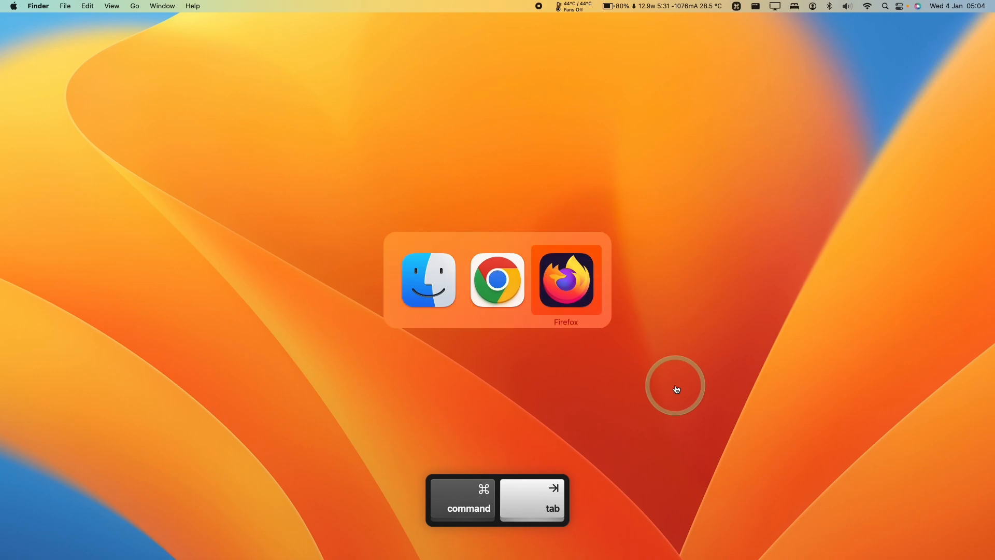
left_click(898, 6)
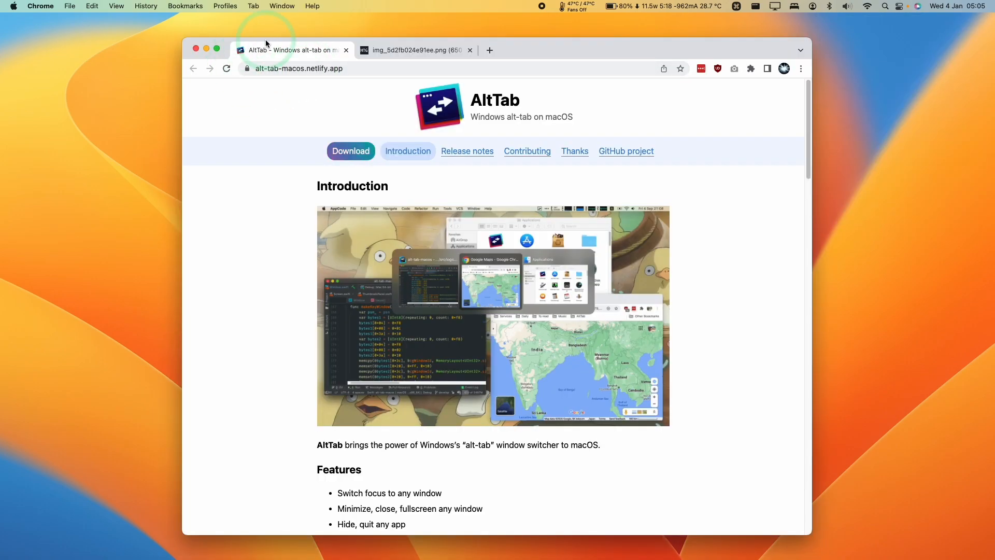
mouse_move(206, 50)
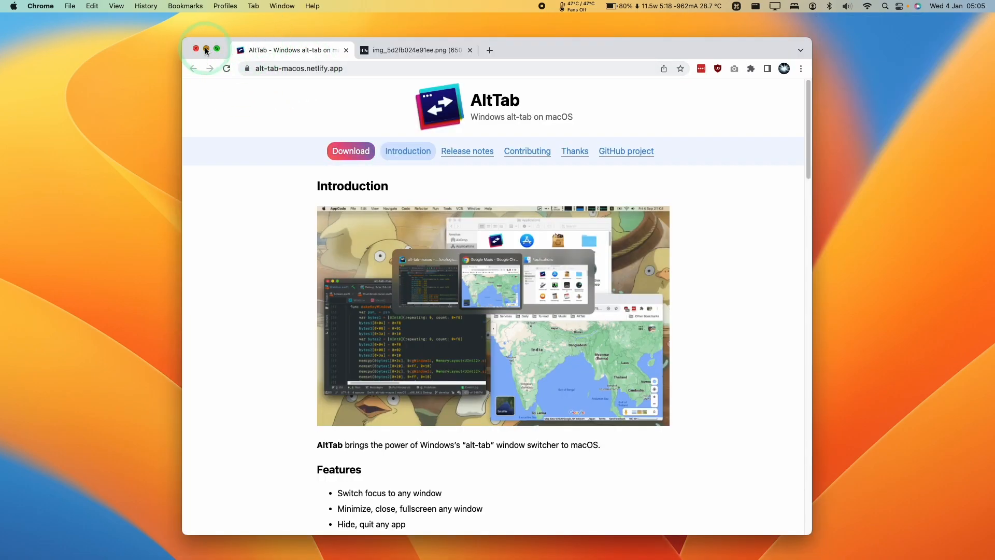
- Switch to the Firefox YouTube window via Stage Manager, then back to Chrome's AltTab page
left_click(205, 50)
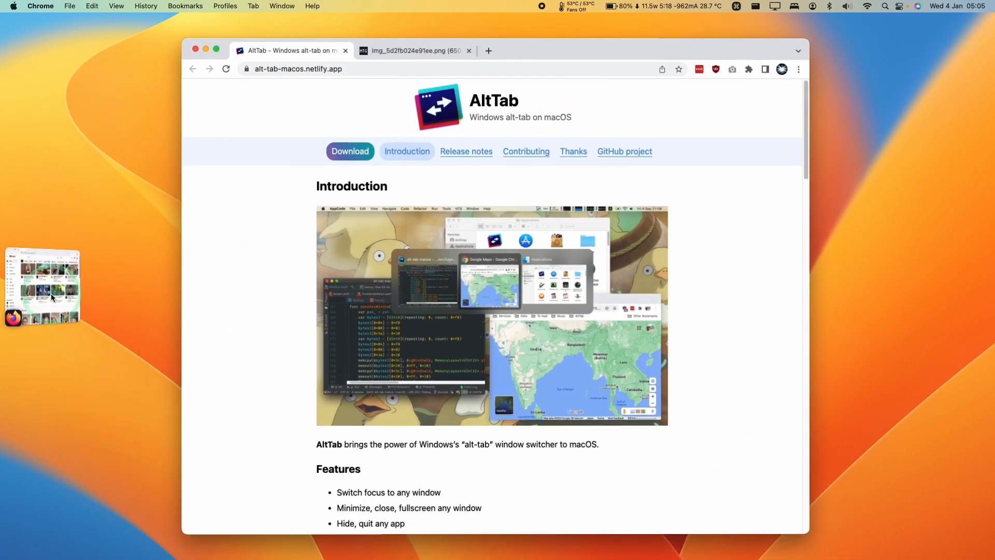
left_click(40, 286)
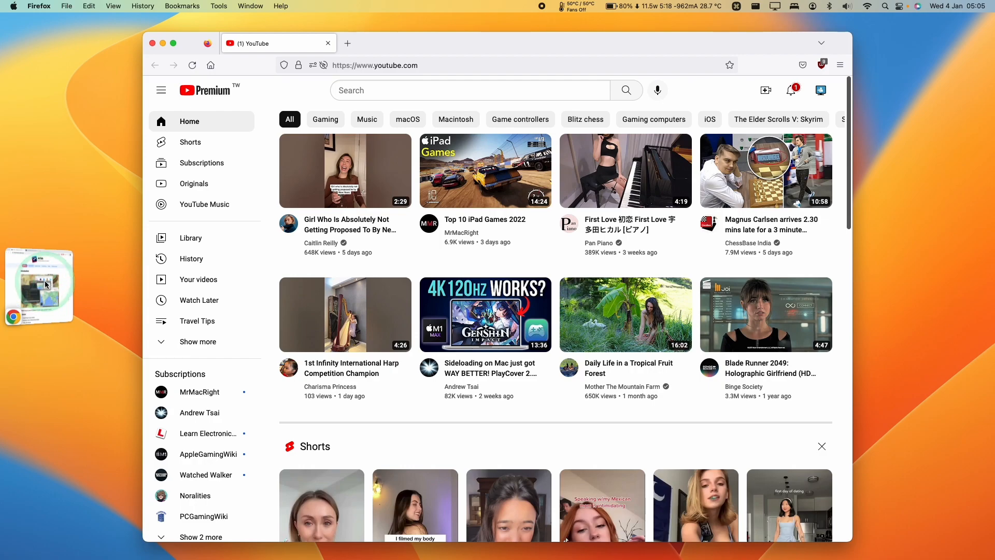
left_click(165, 44)
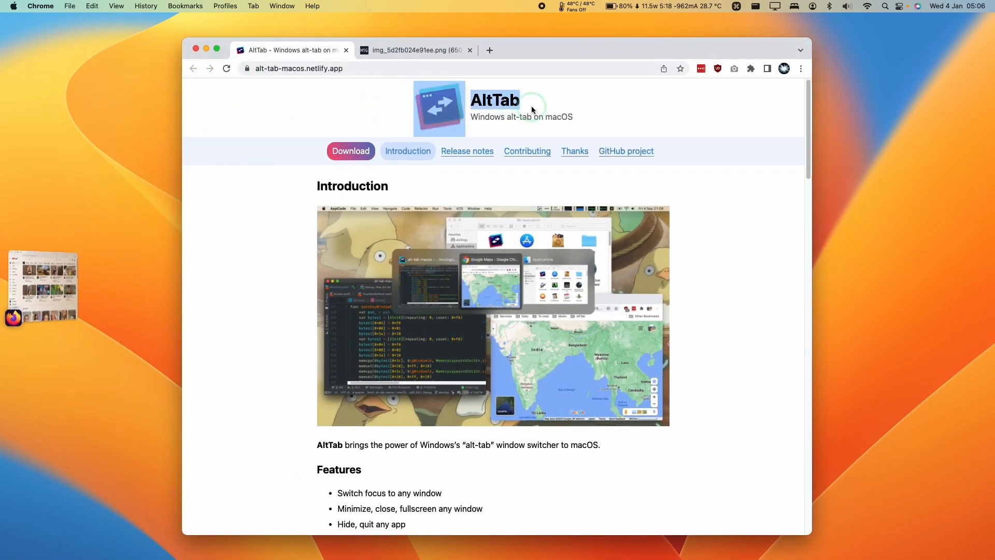
mouse_move(521, 104)
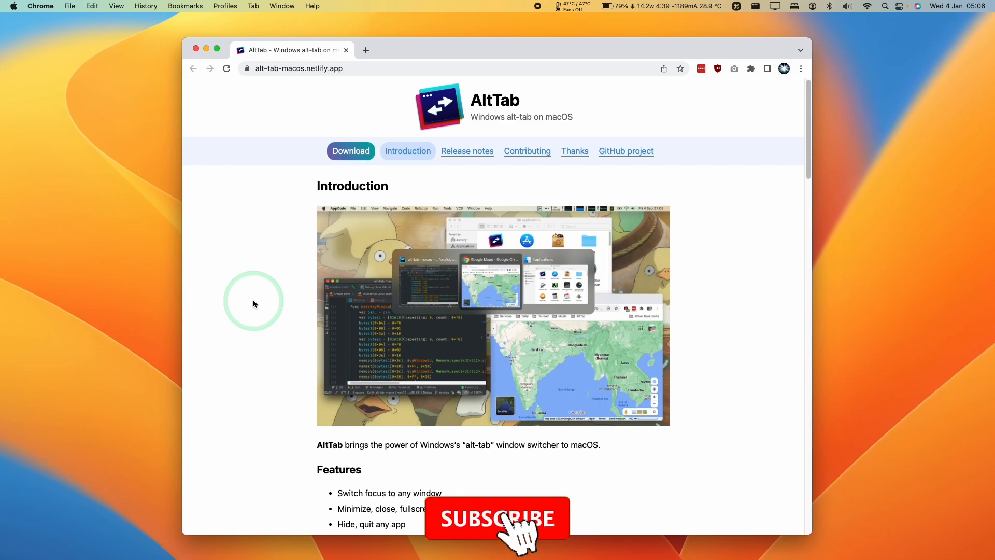
- Close the extra tab and download AltTab-6.51.0.zip from alt-tab-macos.netlify.app
left_click(497, 518)
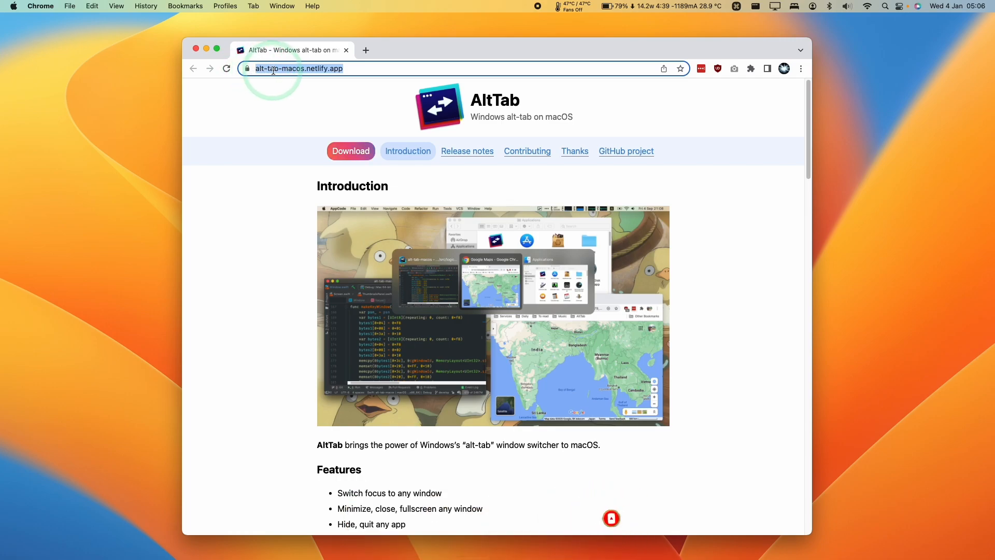
mouse_move(310, 74)
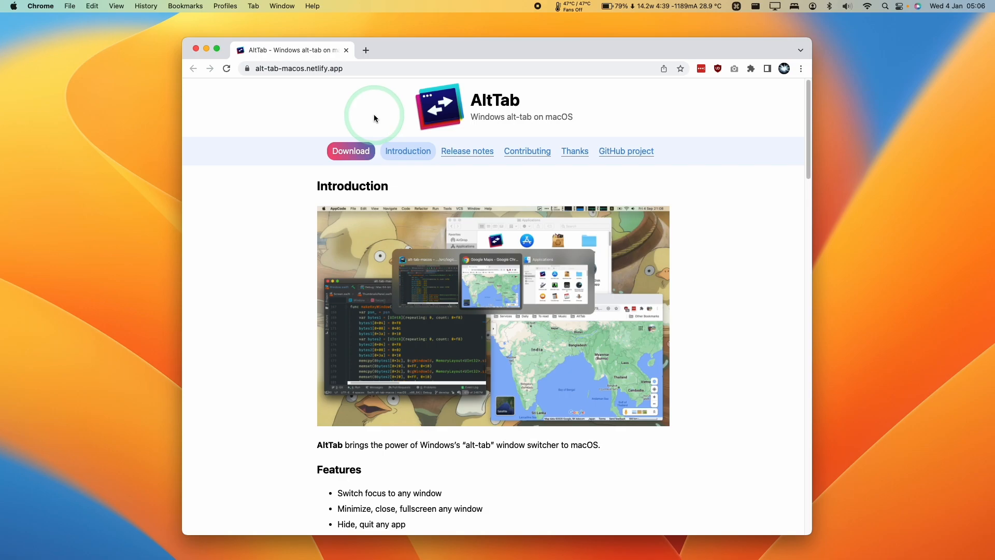
mouse_move(510, 113)
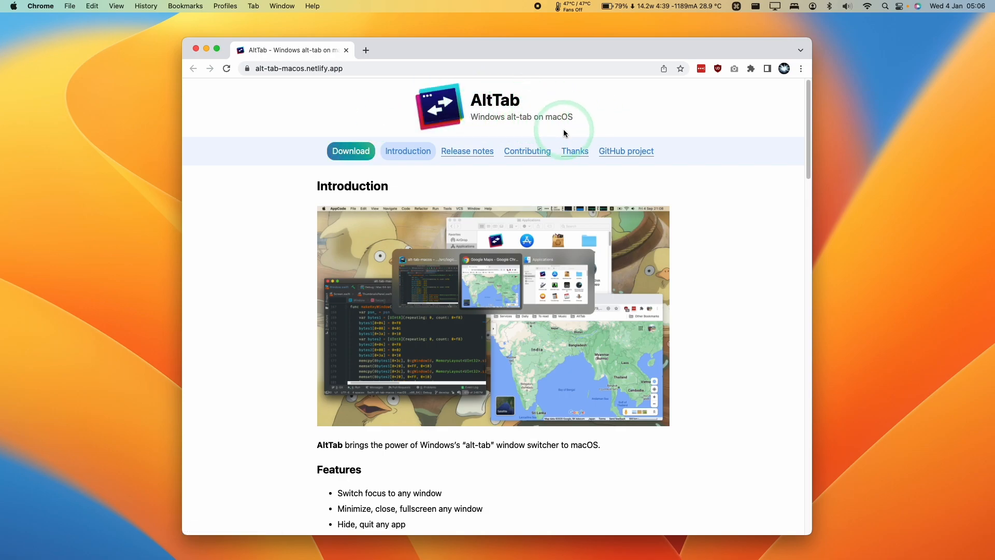
left_click(352, 151)
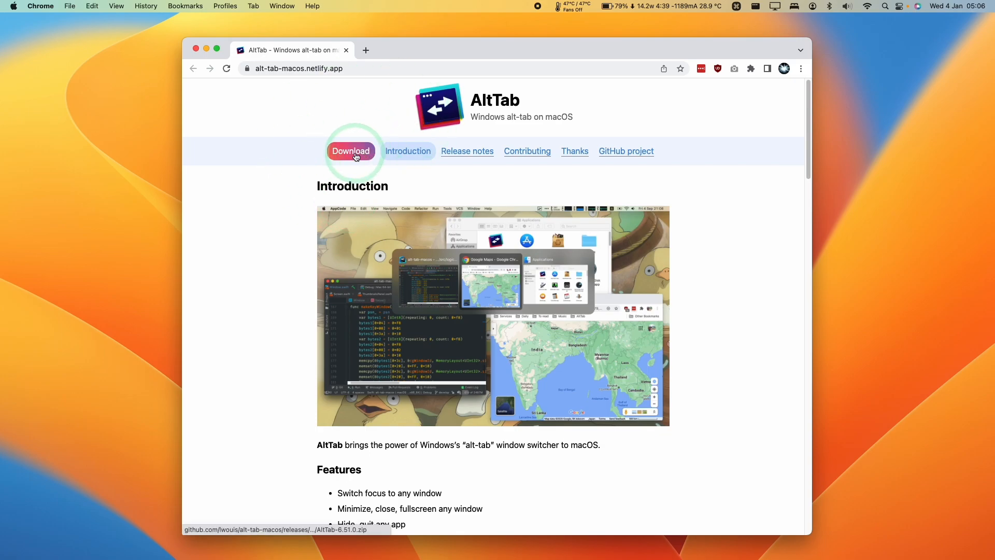
left_click(350, 152)
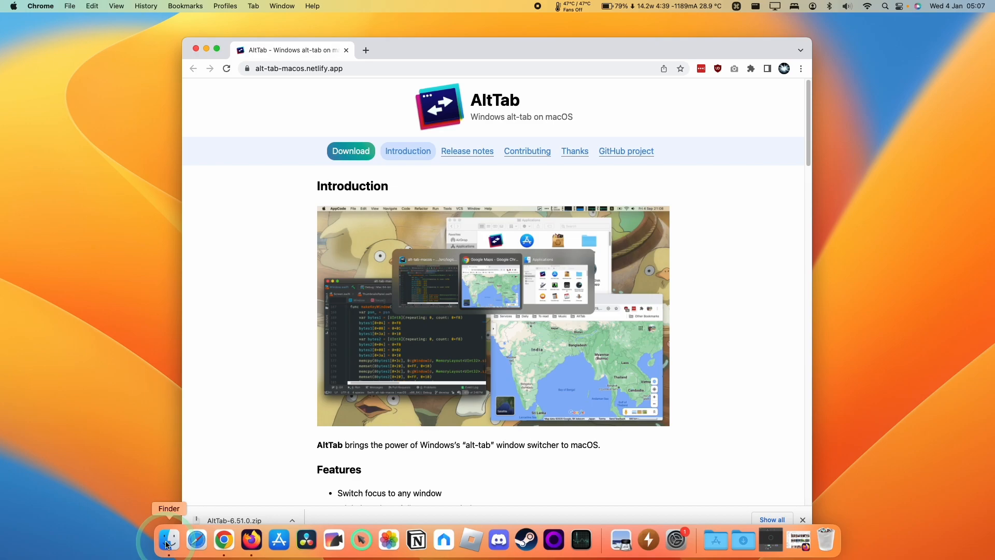
- Unzip AltTab-6.51.0.zip in Downloads and move AltTab into the Applications folder
left_click(168, 540)
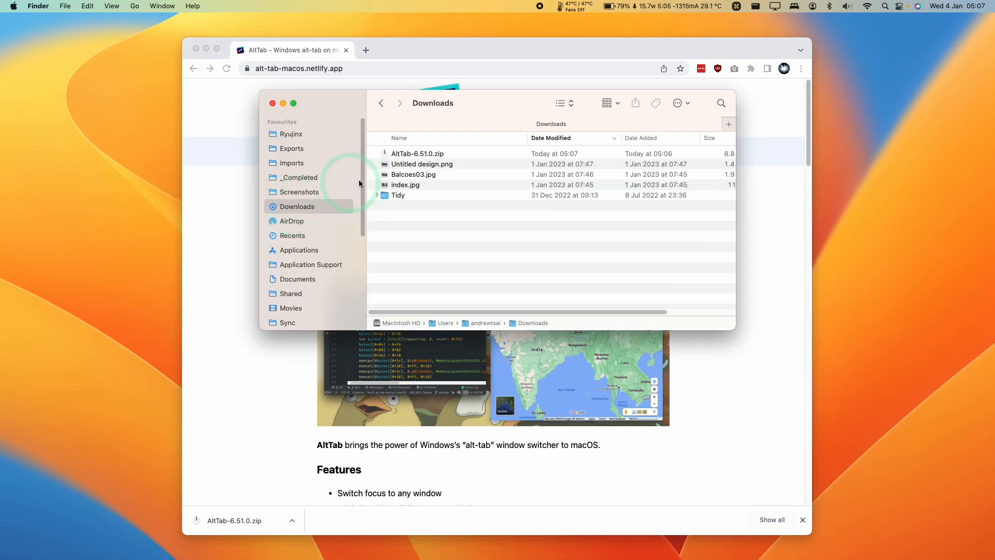
left_click(417, 153)
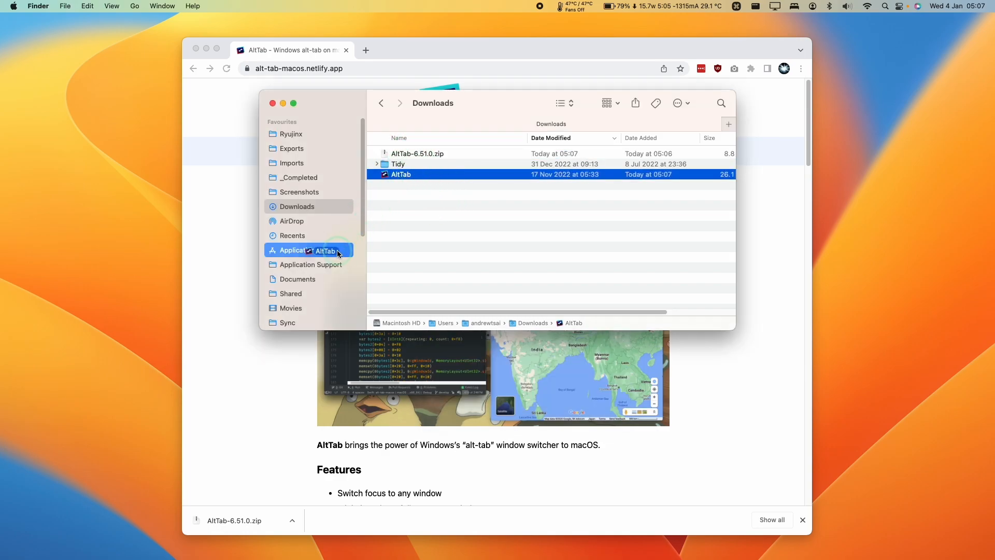
left_click(297, 250)
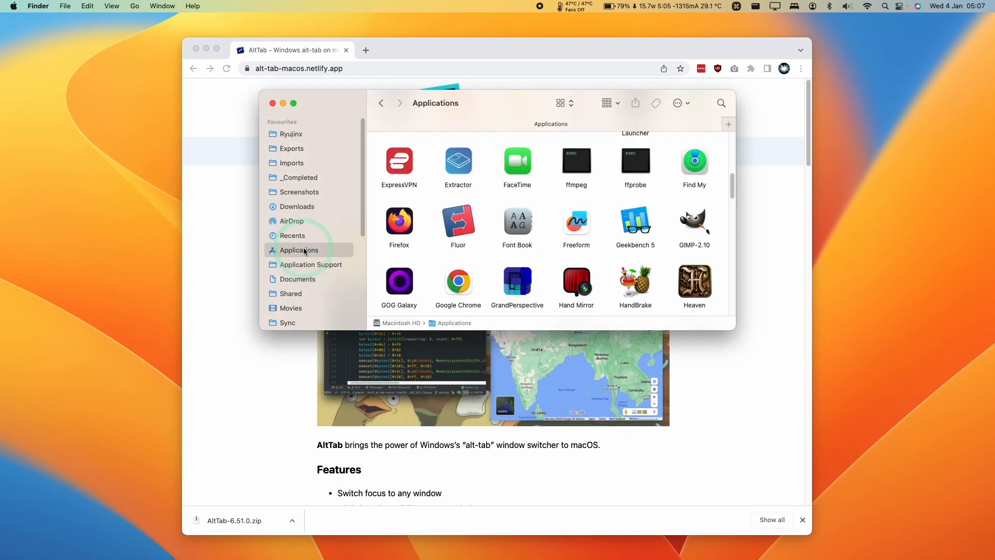
scroll("up", 3)
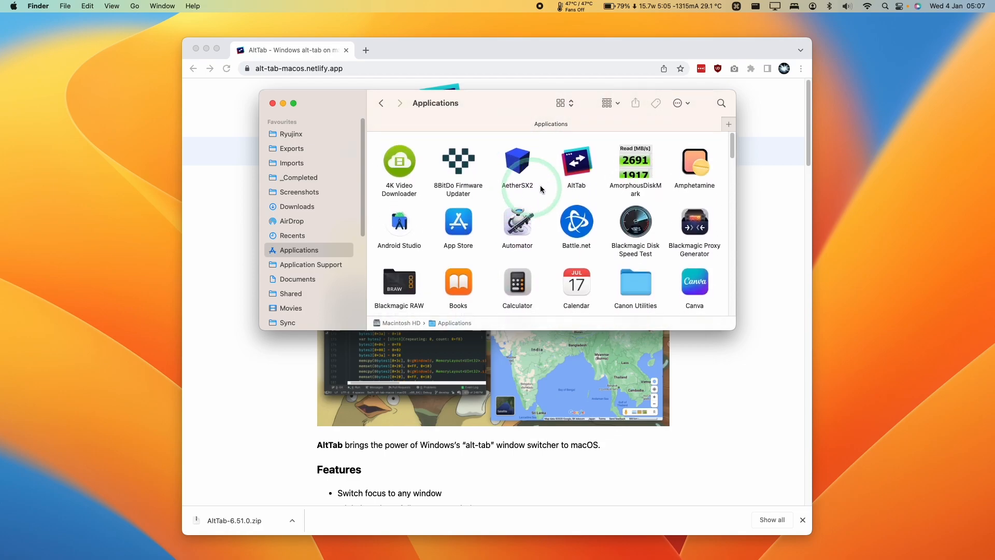
mouse_move(541, 256)
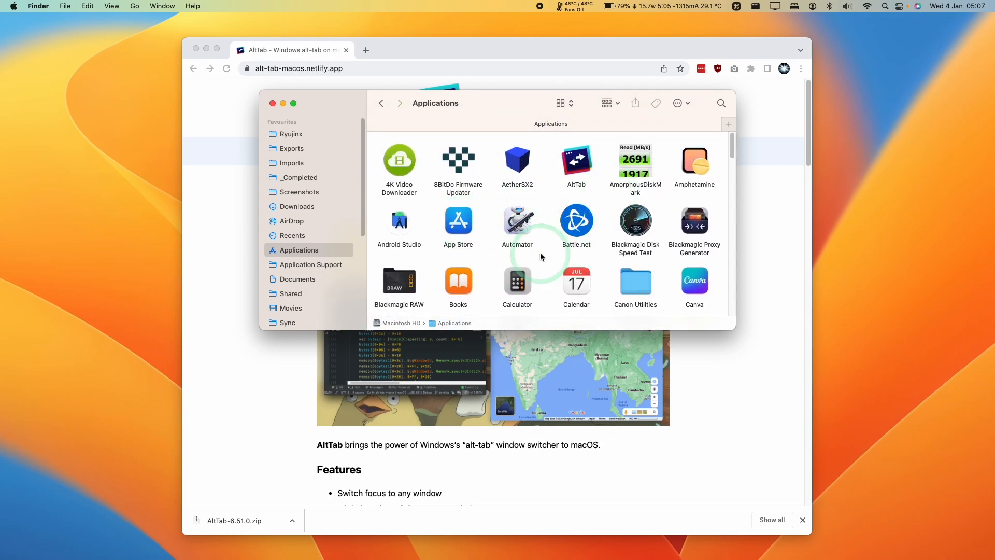
- Launch the AltTab app from Applications for the first time
left_click(575, 163)
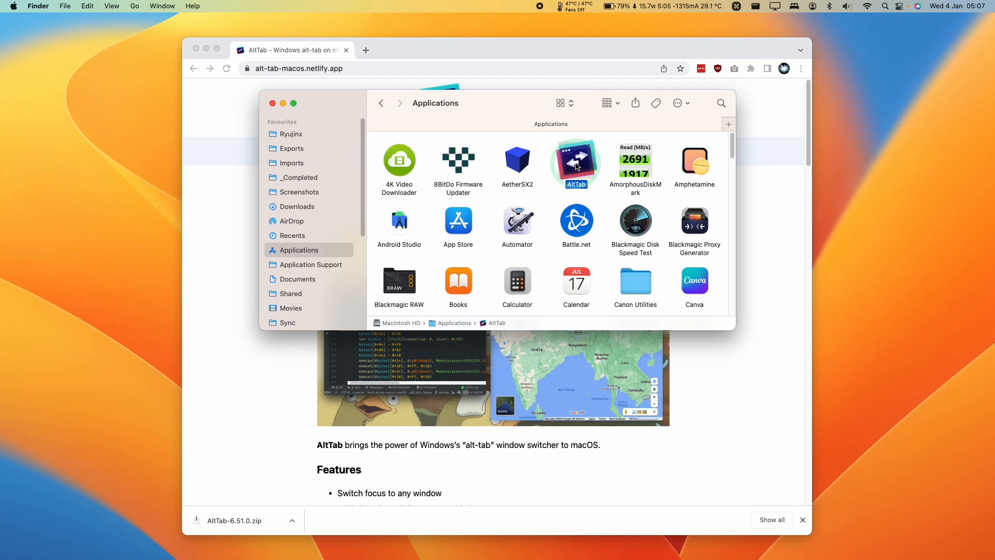
double_click(575, 164)
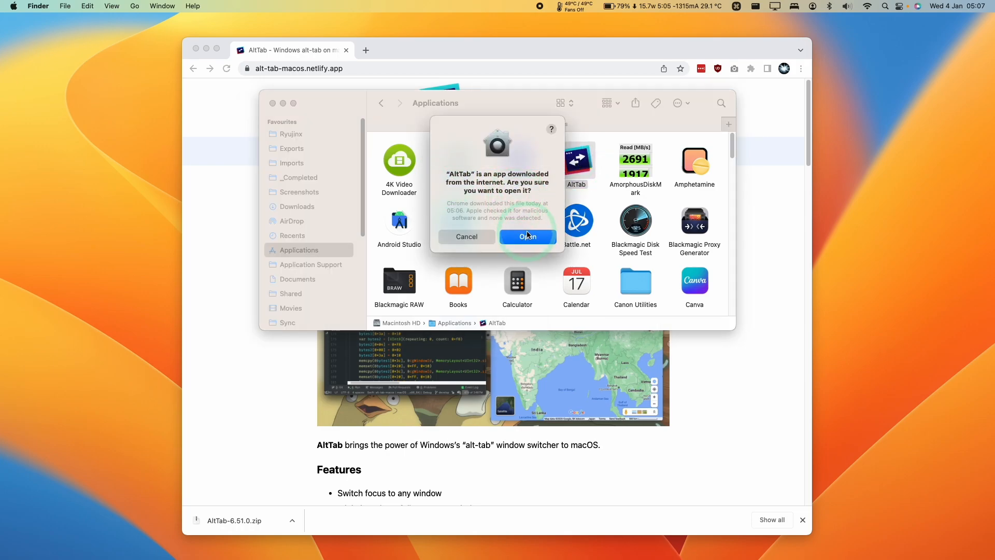
- Grant AltTab Screen Recording access in Privacy & Security, then quit and relaunch it
left_click(528, 236)
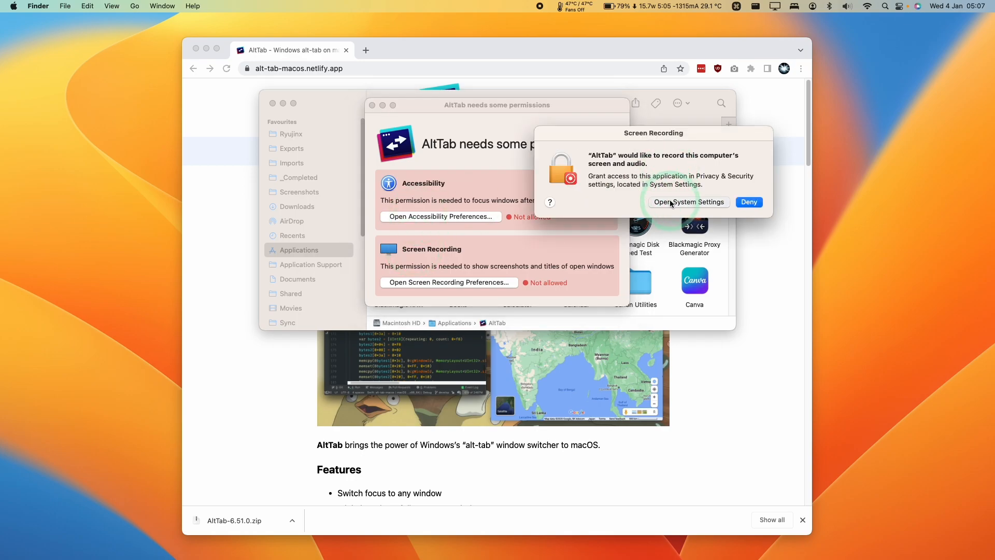
left_click(688, 202)
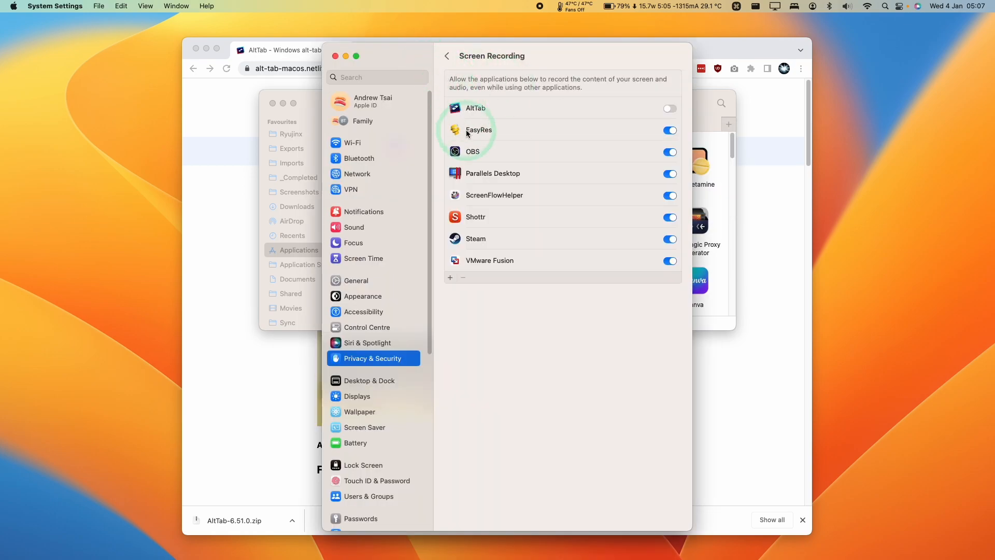
left_click(670, 108)
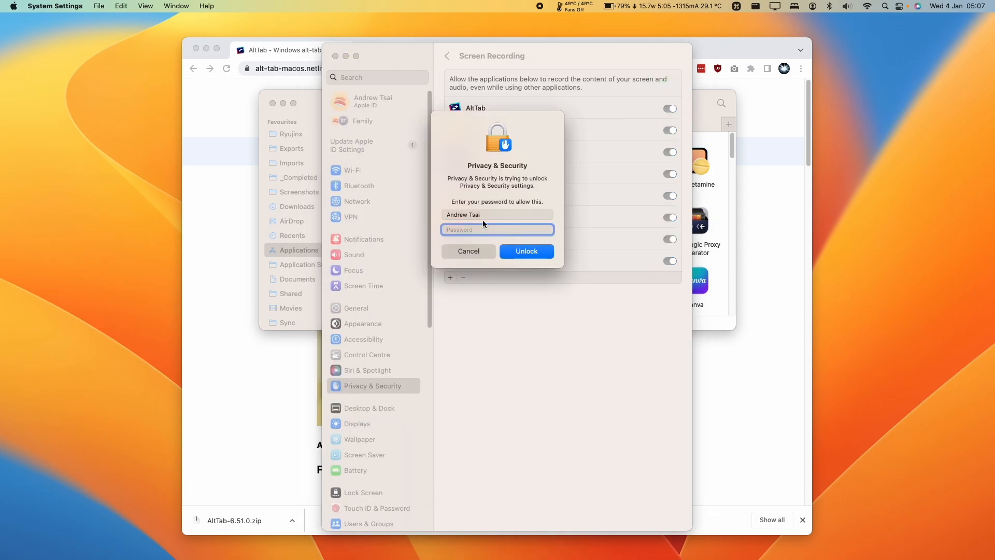
left_click(525, 251)
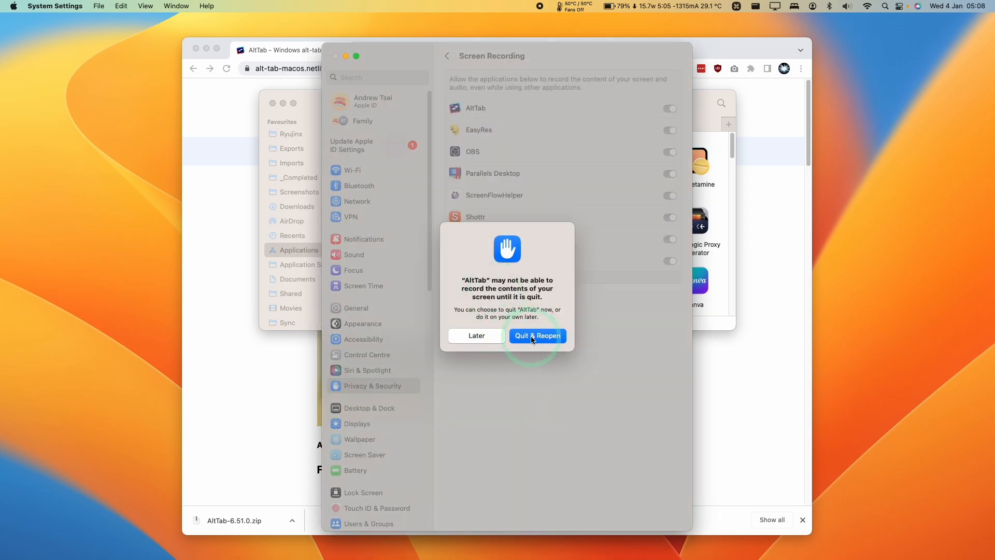
left_click(537, 335)
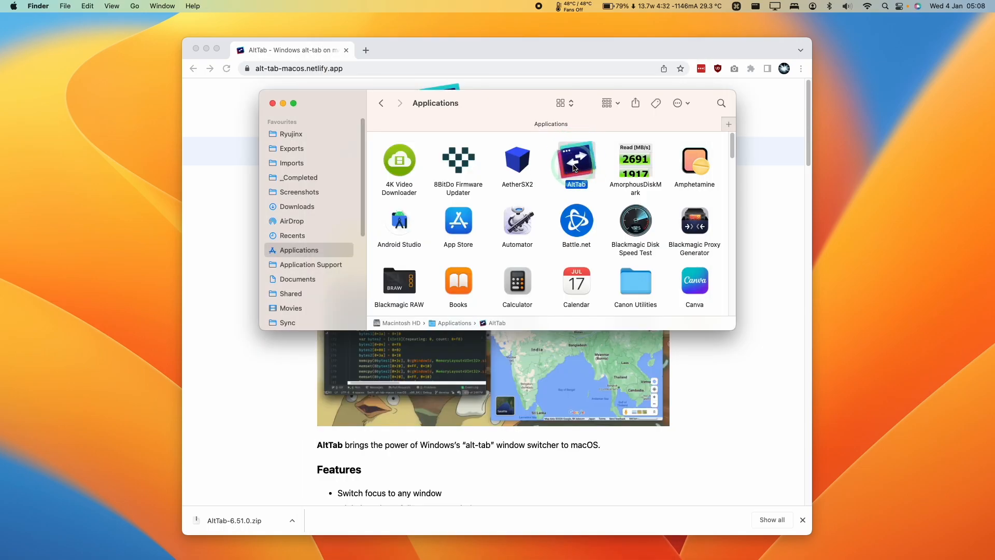
double_click(575, 163)
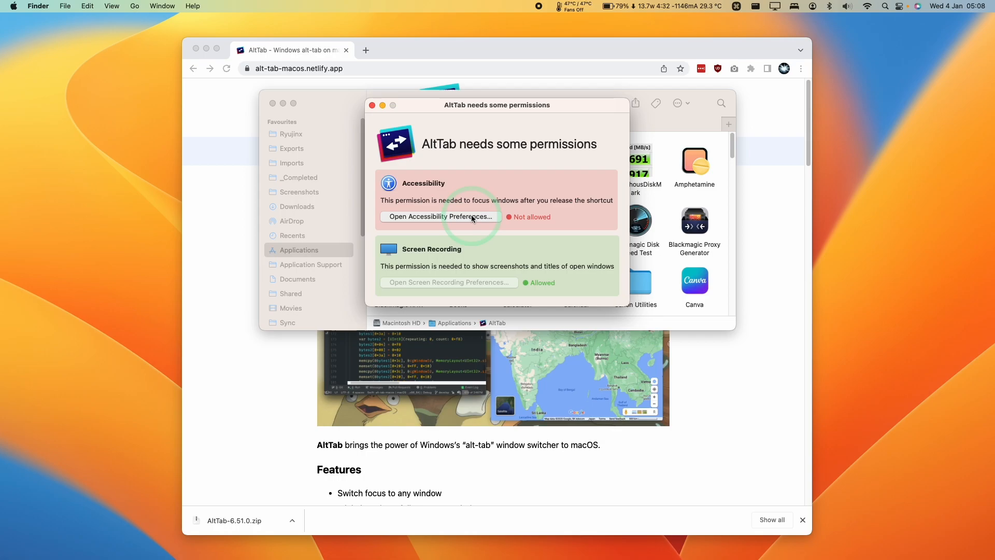
- Grant AltTab Accessibility access in Privacy & Security, authorising with the password
left_click(440, 217)
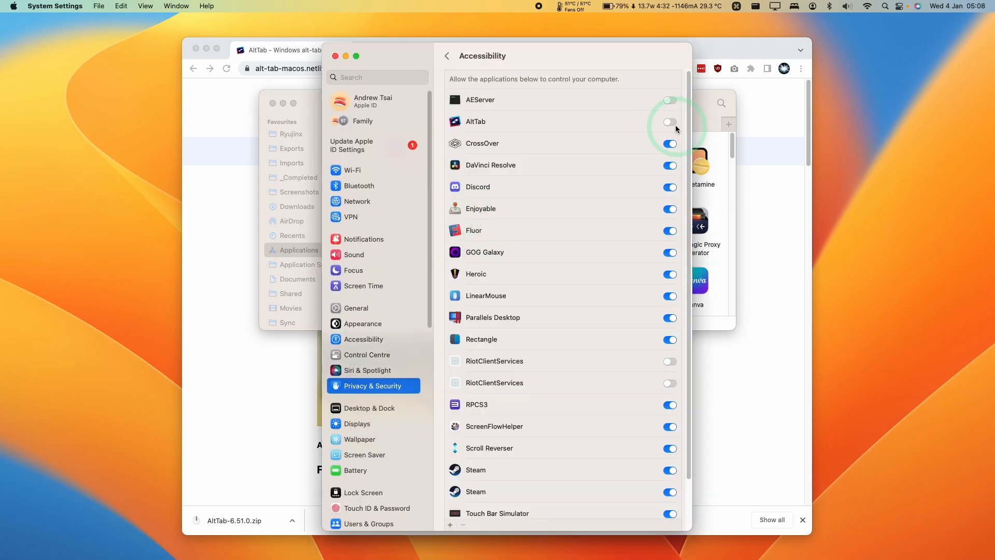
left_click(670, 122)
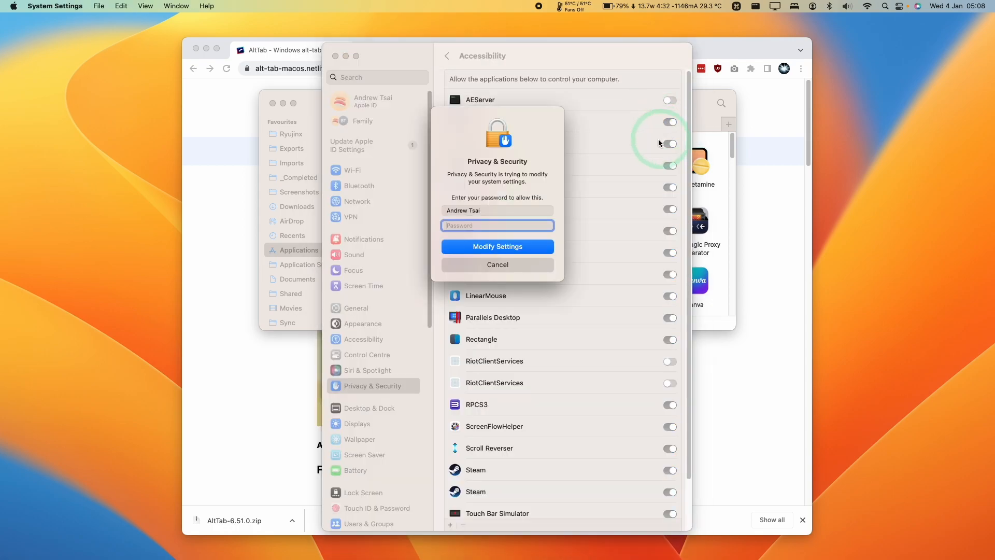
type("password")
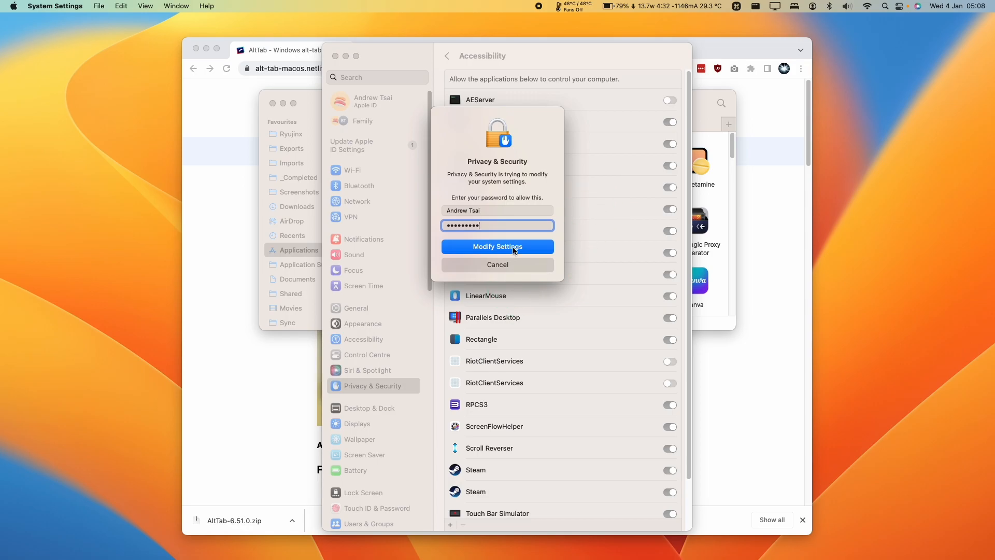
left_click(497, 246)
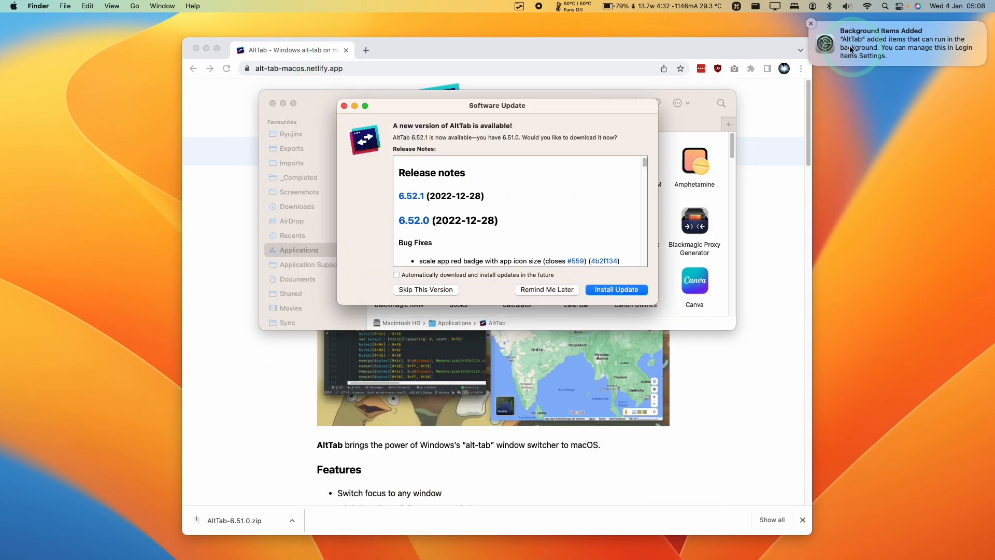
mouse_move(929, 51)
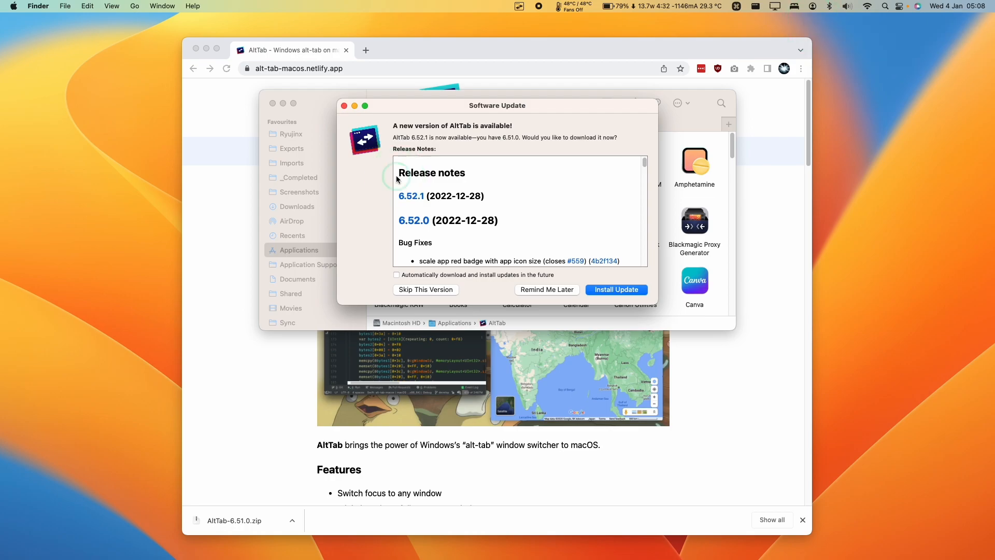
mouse_move(615, 290)
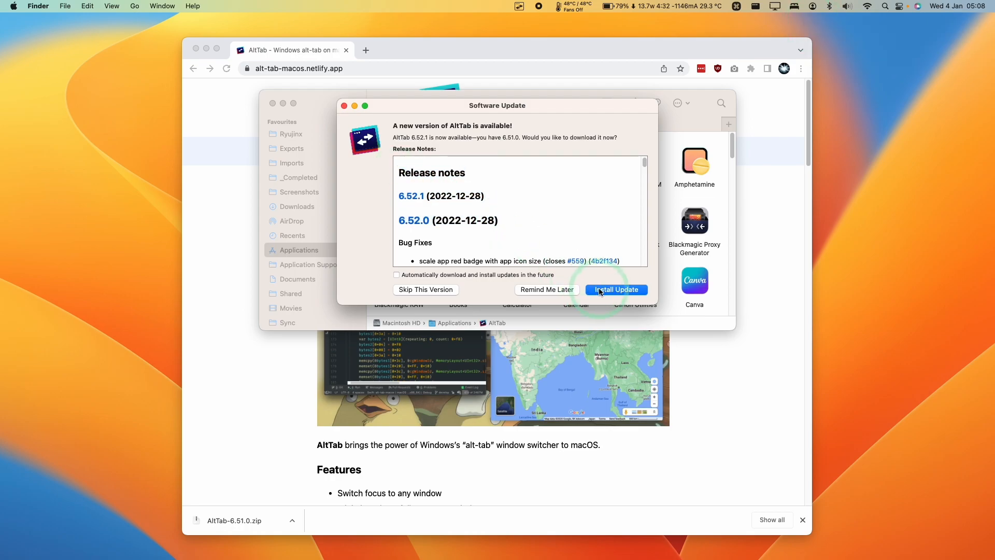
- Accept the AltTab 6.52.1 update so it starts downloading
left_click(614, 289)
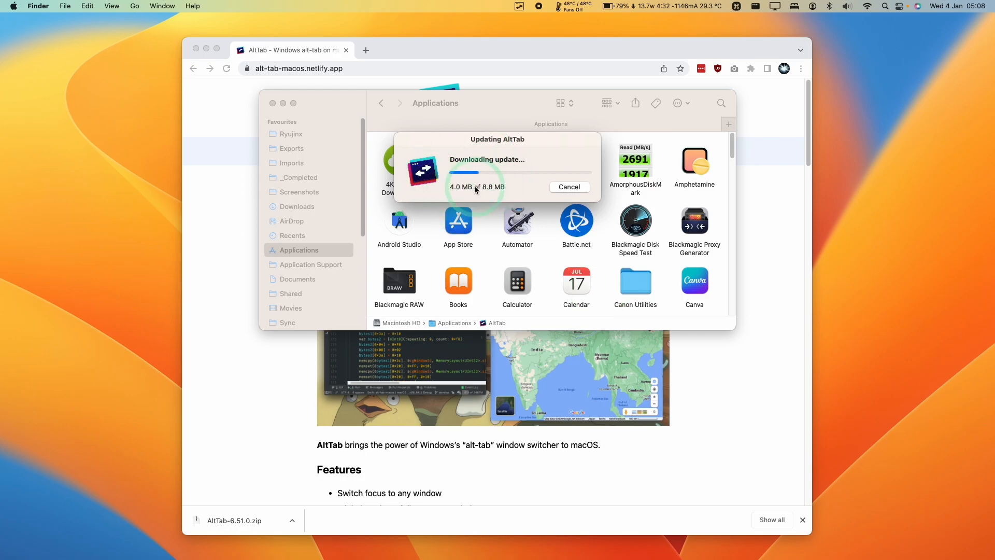
left_click(569, 186)
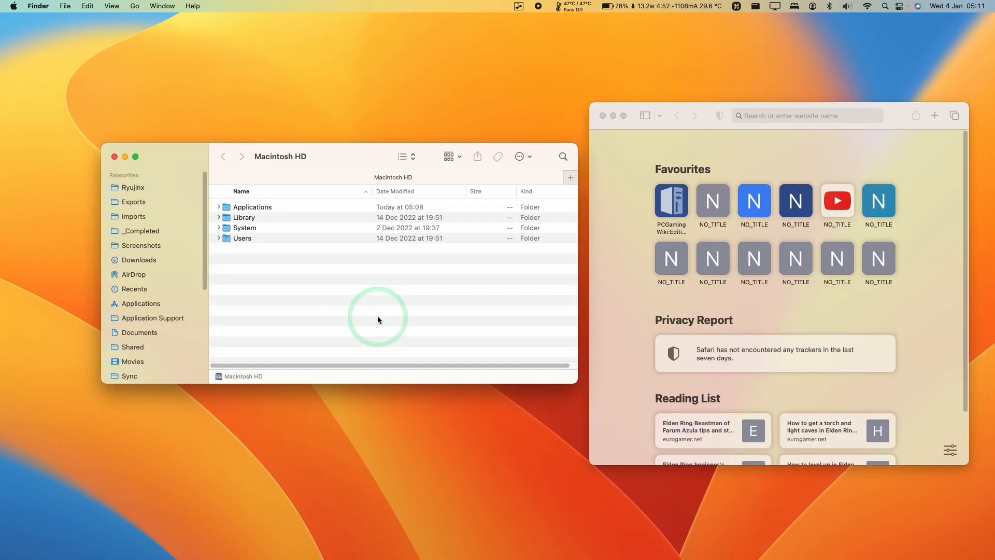
- Summon AltTab's thumbnail switcher with Option-Tab and cycle back and forth to the Chrome release-notes window
key("option+tab")
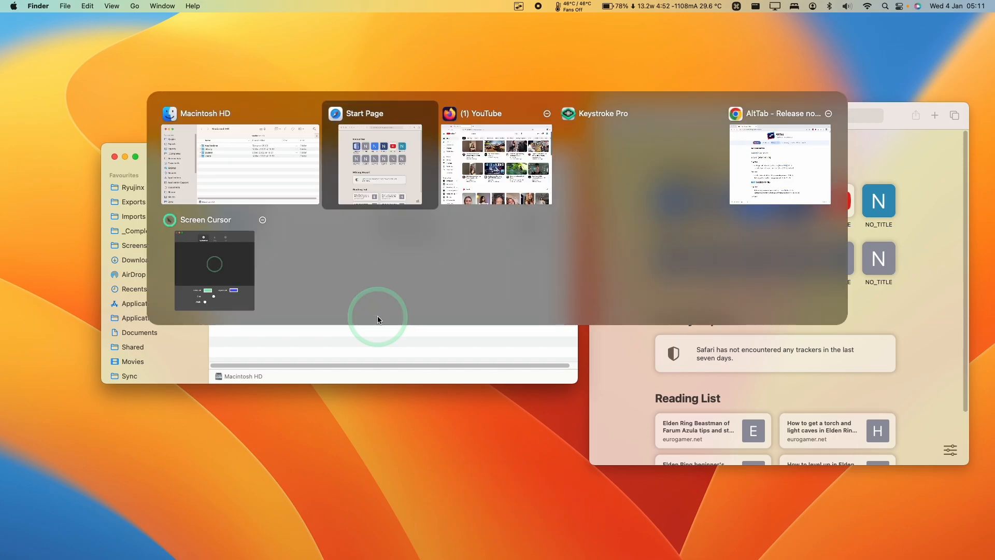
key("tab")
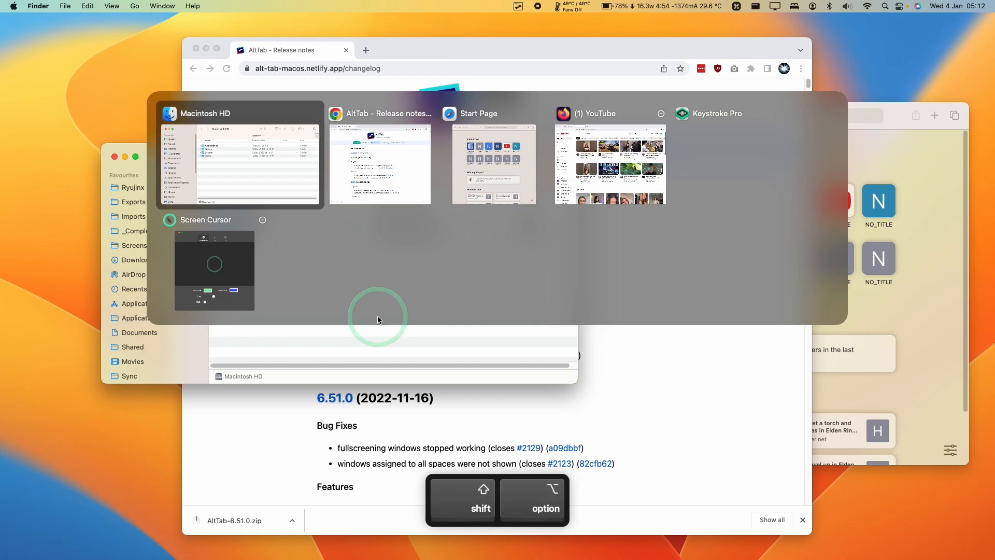
key("shift")
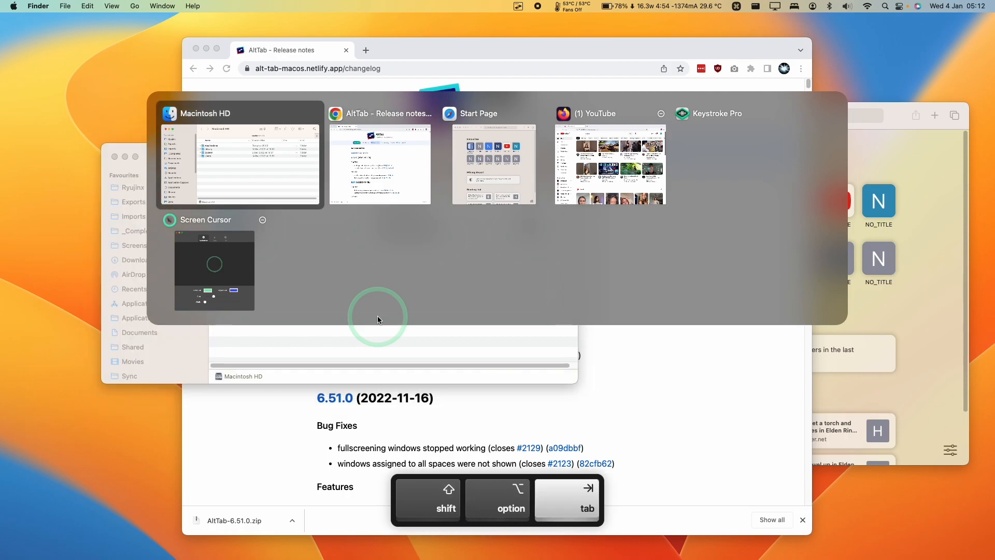
key("tab")
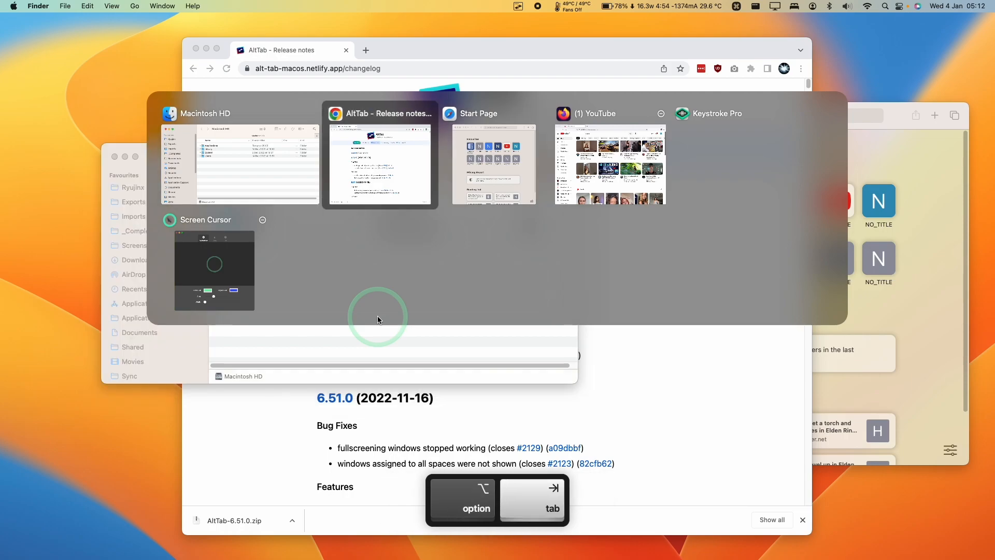